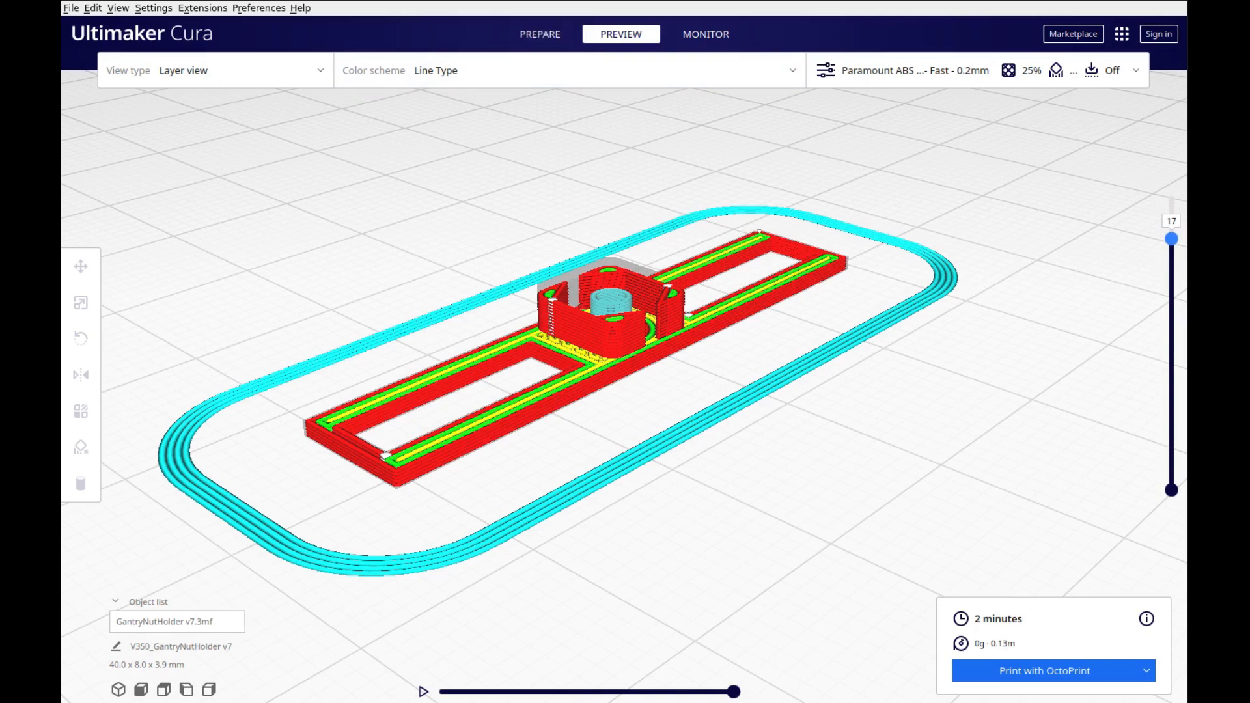
- Open Cura's Extensions > Post Processing > Modify G-Code dialog
{"action": "left_click", "coordinate": [202, 8]}
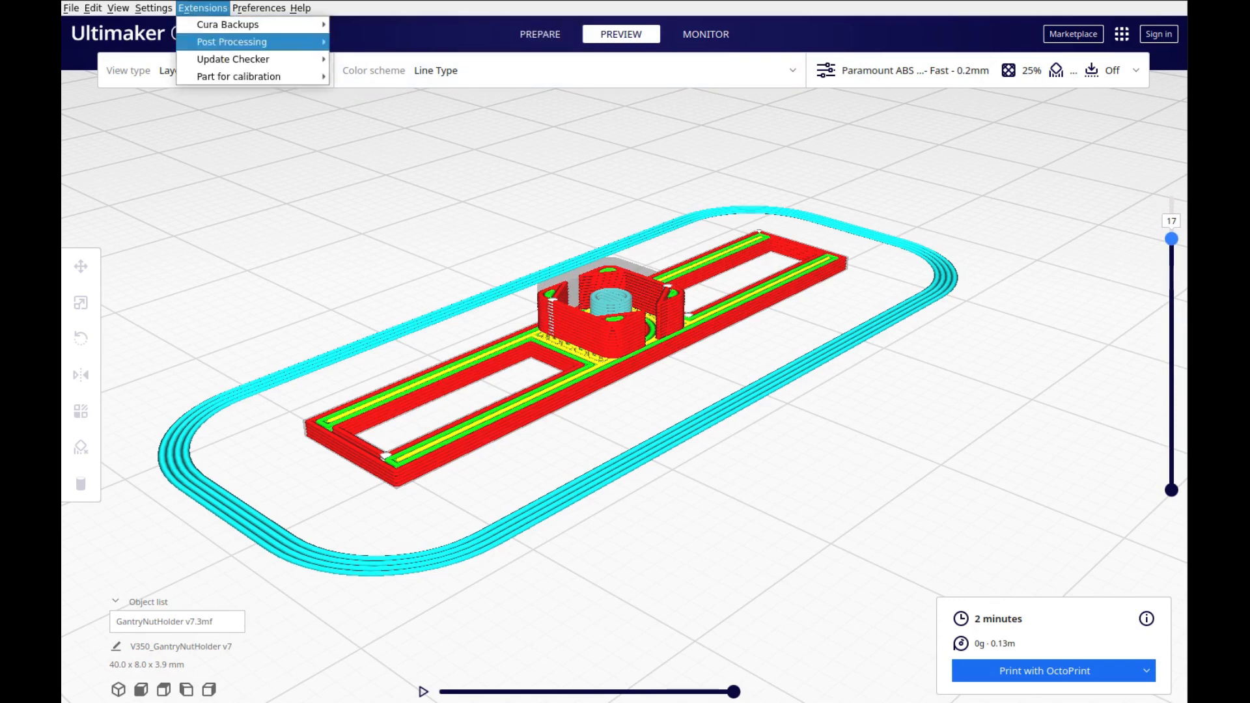
{"action": "mouse_move", "coordinate": [231, 41]}
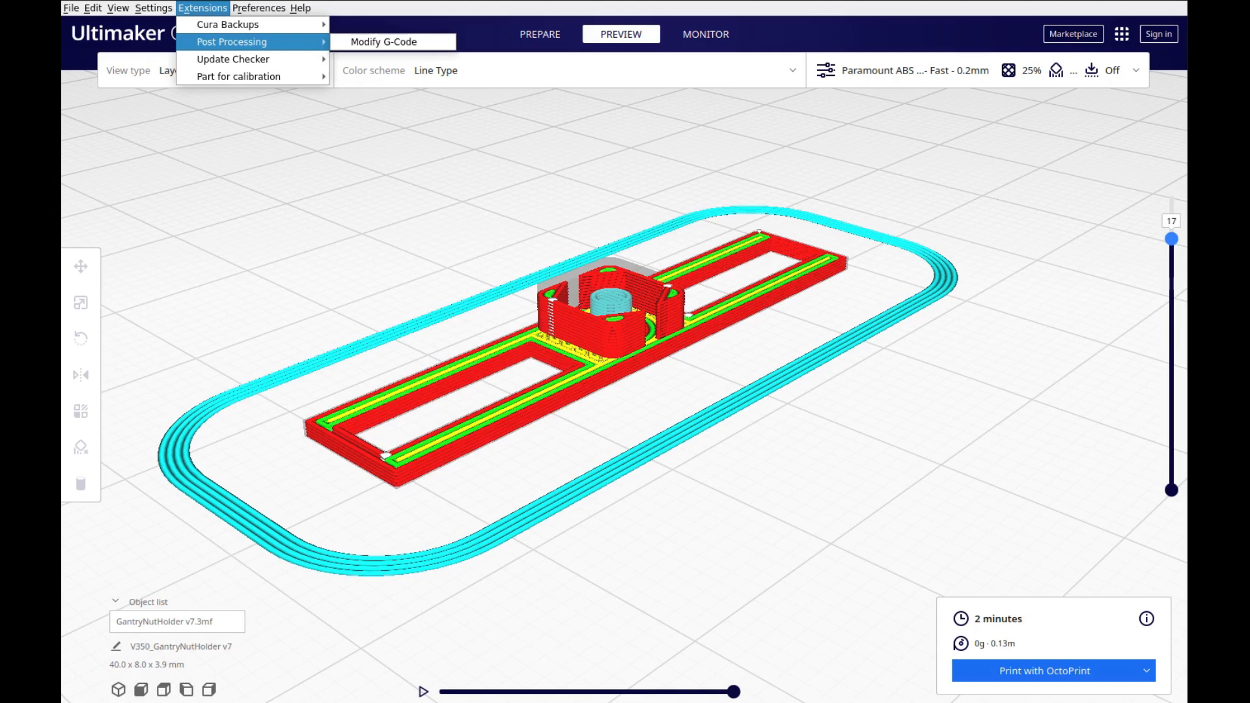
{"action": "mouse_move", "coordinate": [383, 42]}
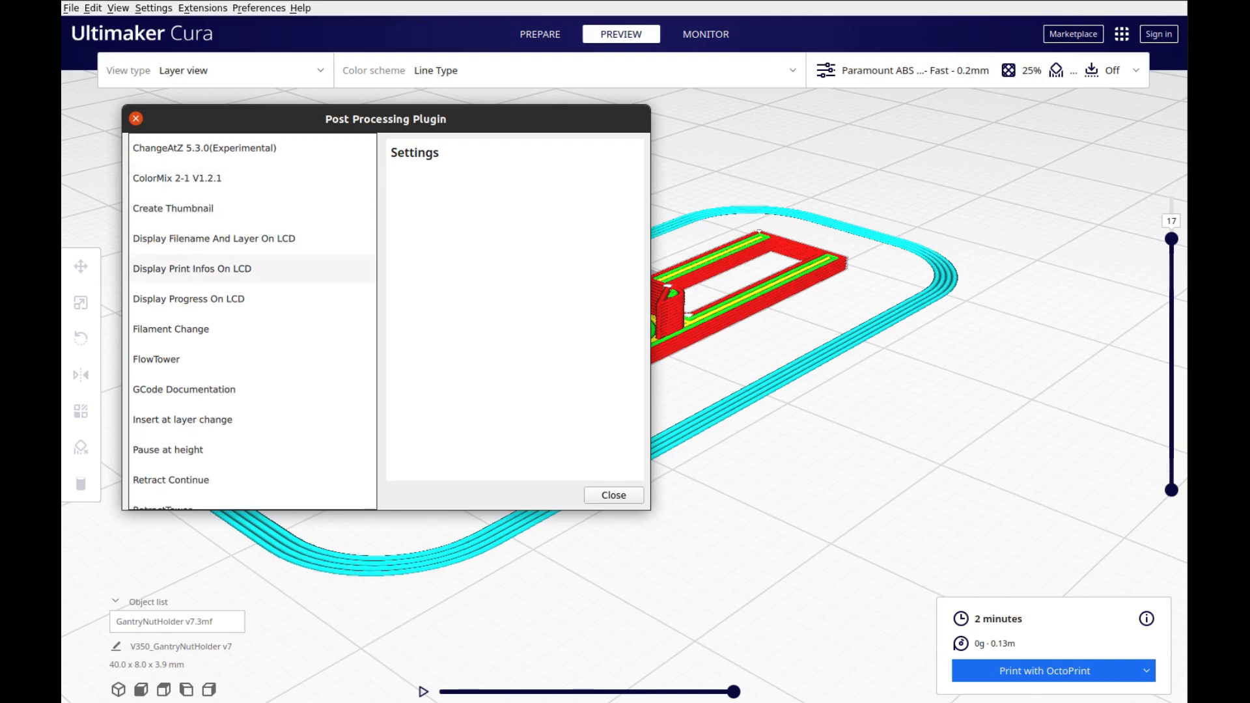
- Add a Pause at height script pausing by Layer Number at layer 17, then close
{"action": "left_click", "coordinate": [171, 329]}
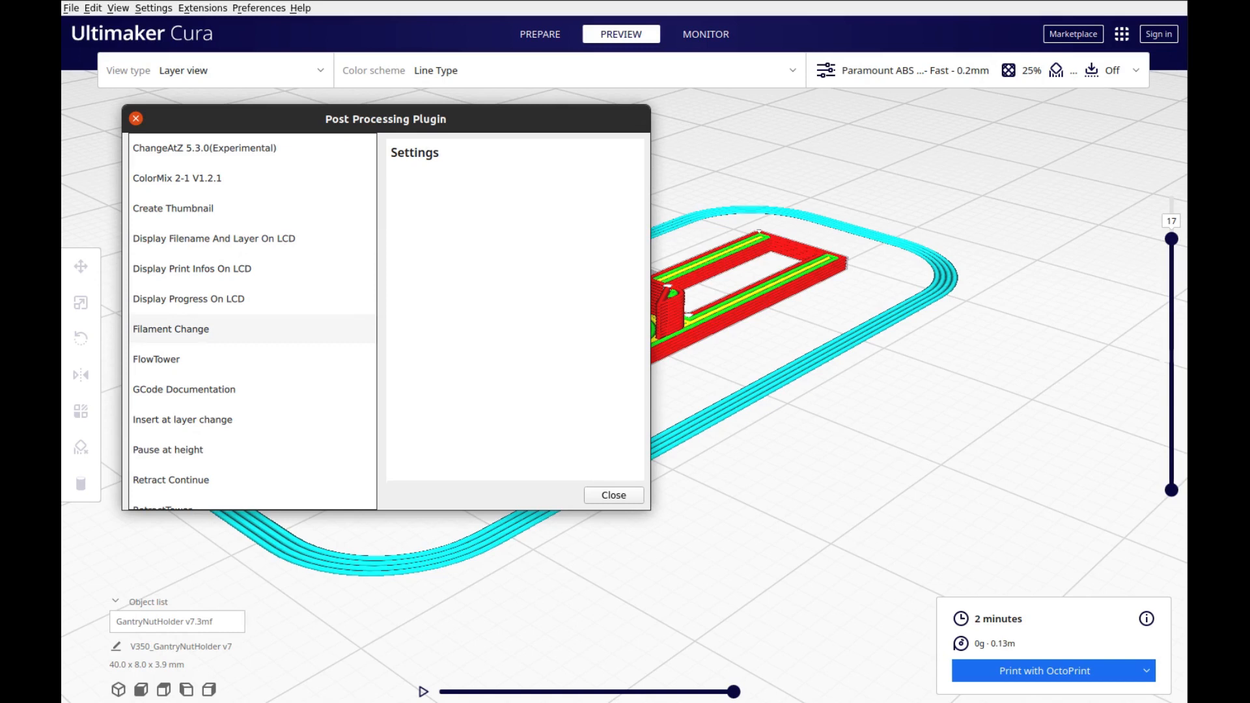
{"action": "left_click", "coordinate": [184, 389]}
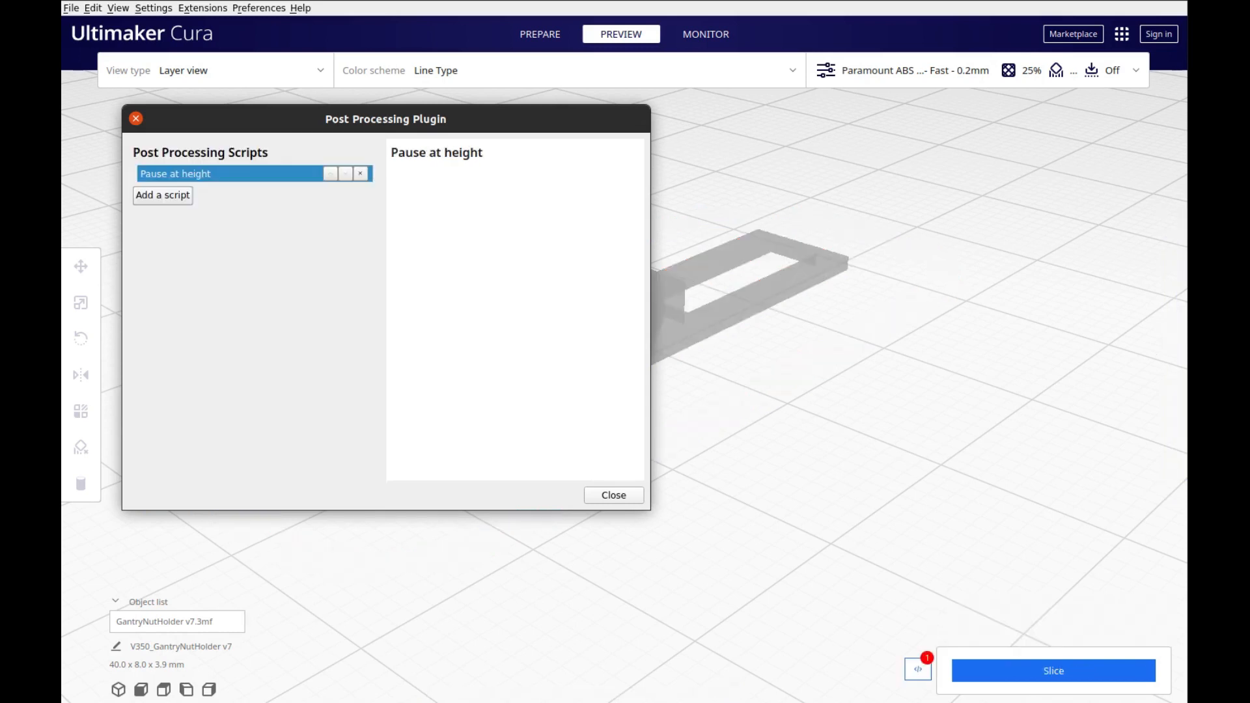
{"action": "left_click", "coordinate": [231, 174]}
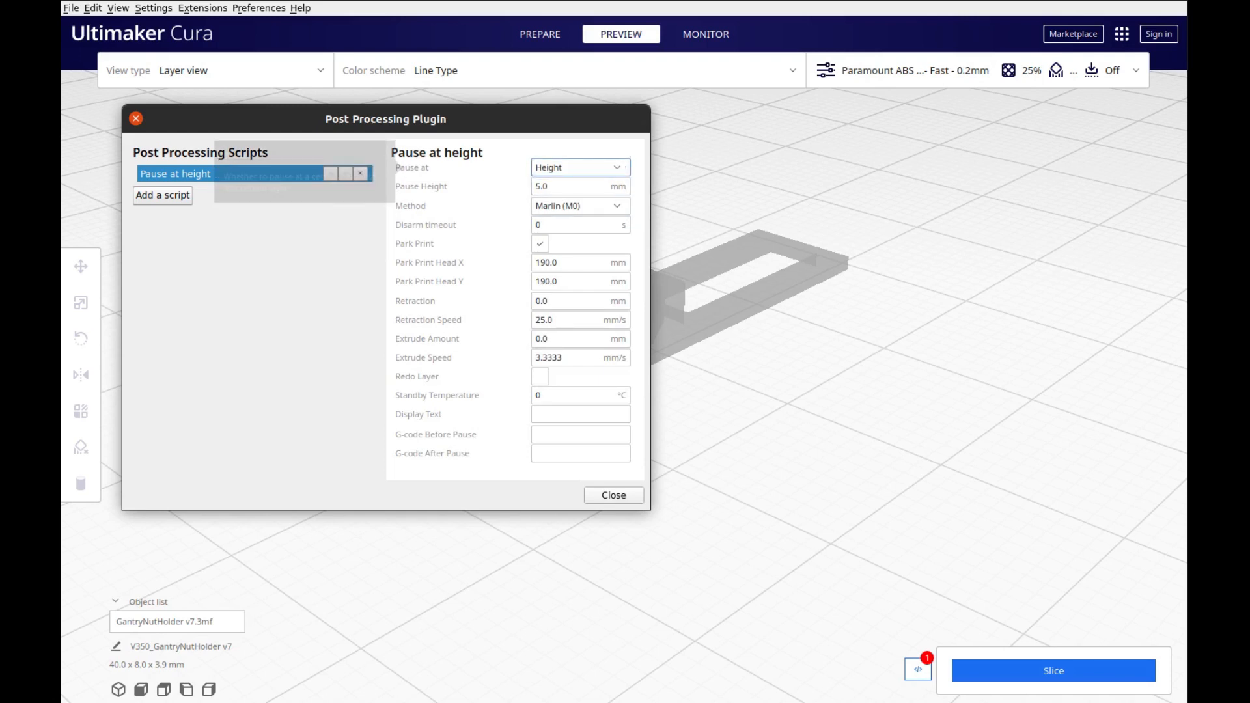
{"action": "left_click", "coordinate": [580, 168]}
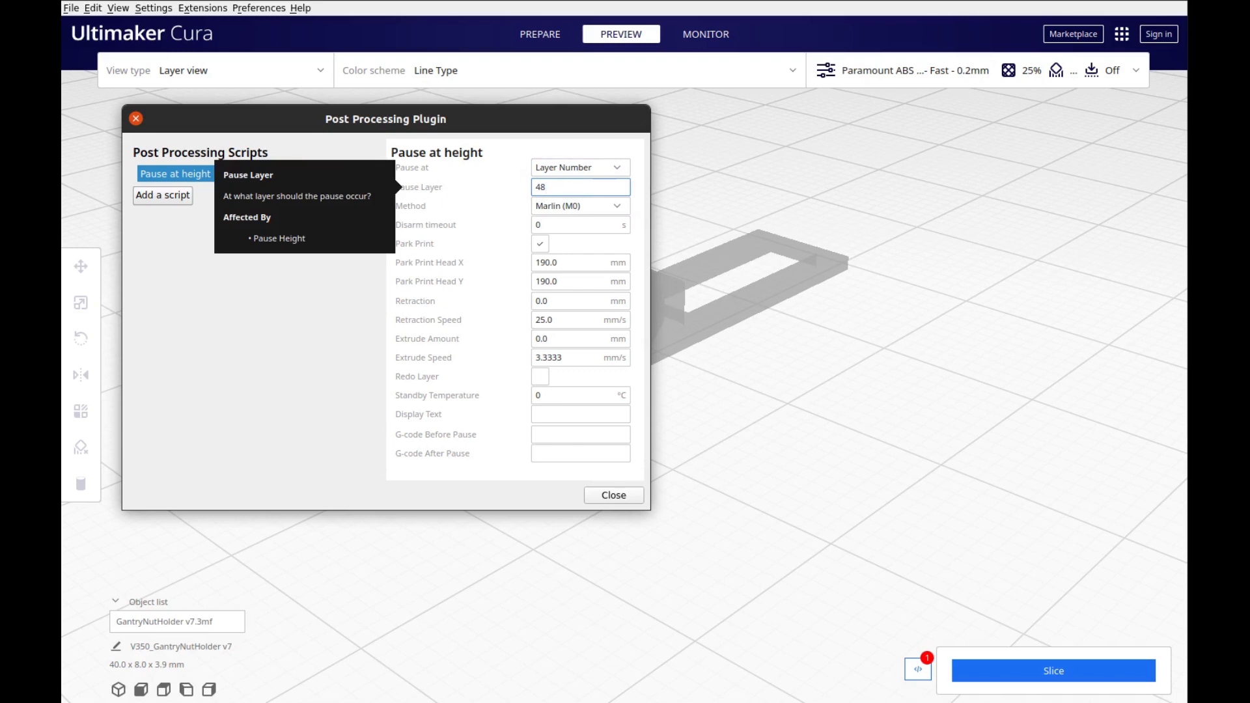
{"action": "triple_click", "coordinate": [580, 187]}
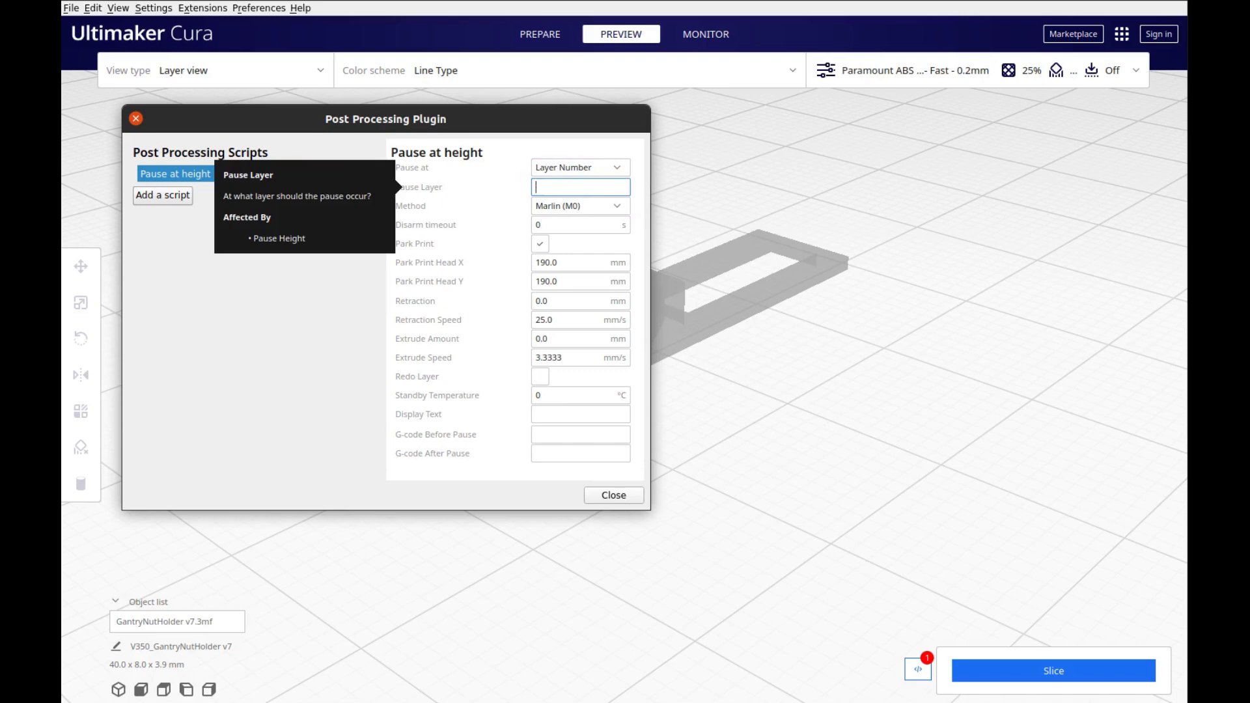
{"action": "type", "text": "17"}
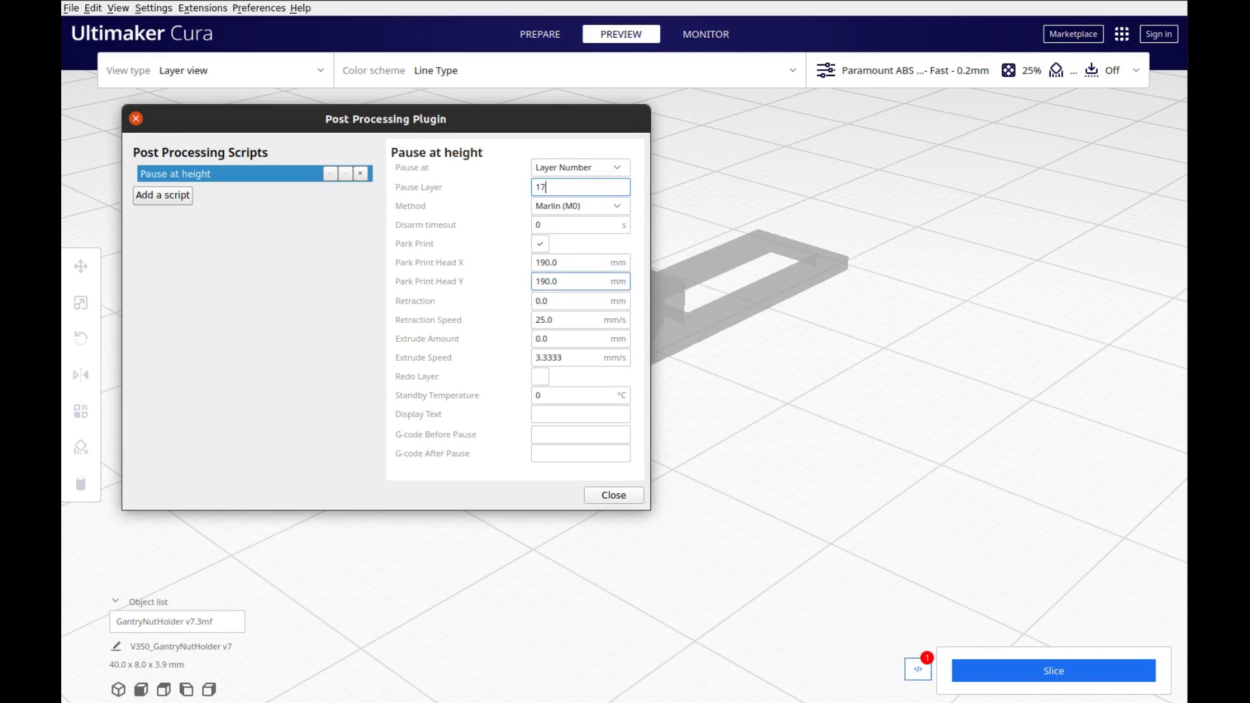
{"action": "left_click", "coordinate": [580, 338]}
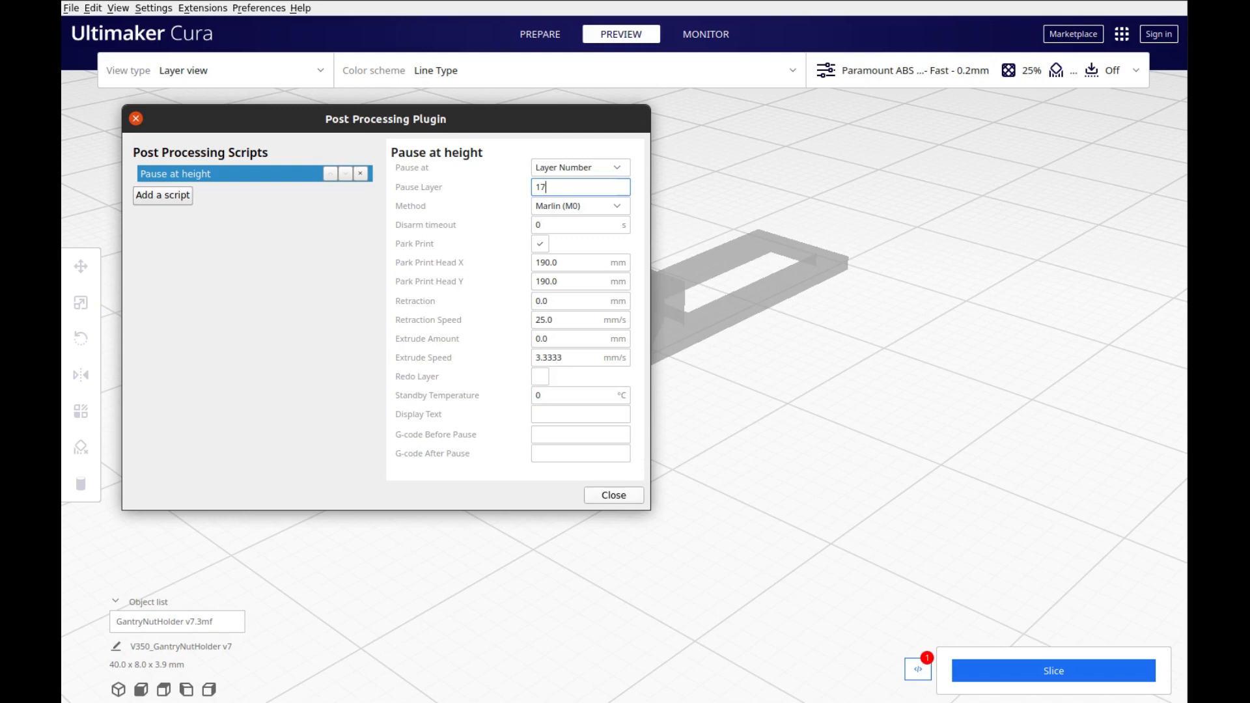
{"action": "left_click", "coordinate": [612, 495]}
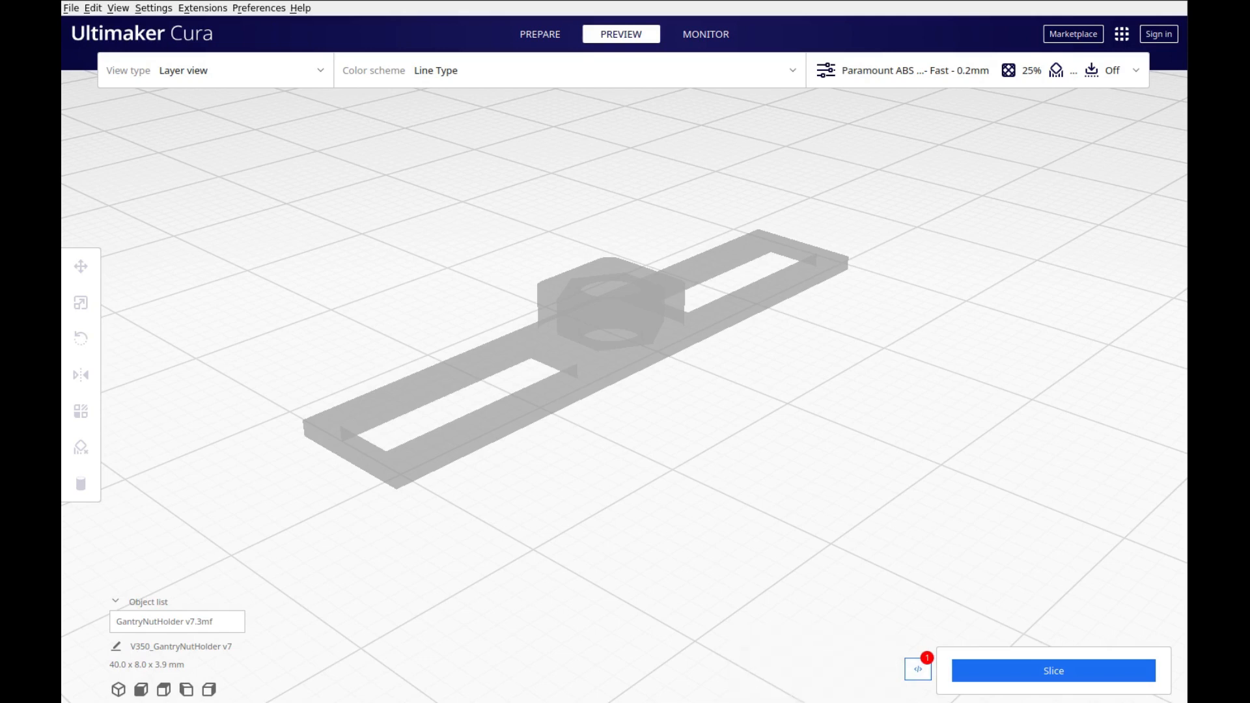
{"action": "mouse_move", "coordinate": [1053, 671]}
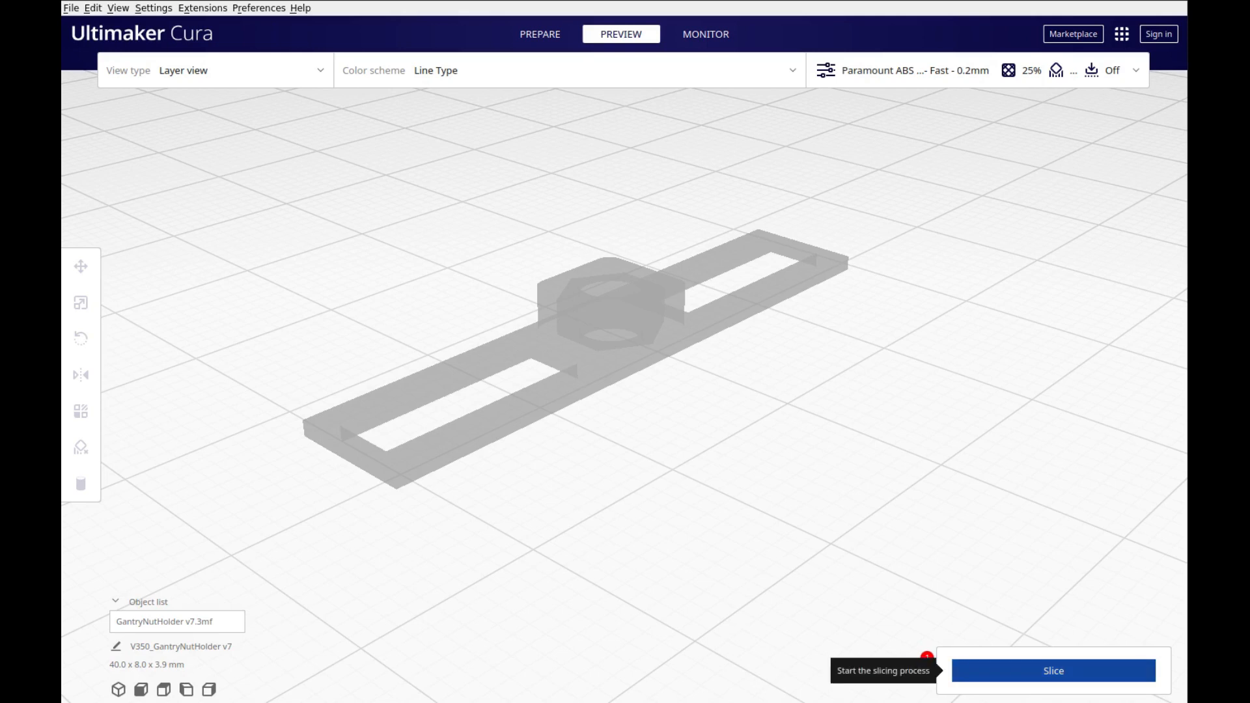
- Slice the GantryNutHolder model with the pause-at-layer-17 script applied
{"action": "left_click", "coordinate": [1052, 670]}
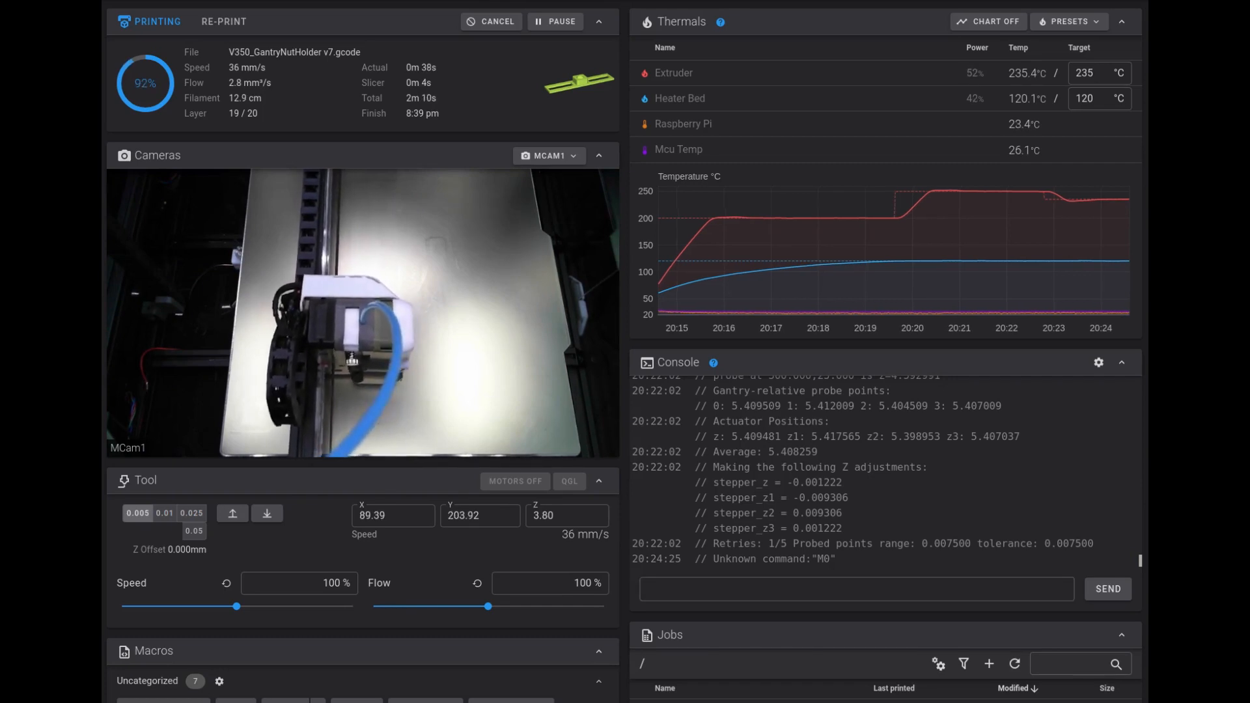
- Highlight the 'Unknown command: M0' message in the Fluidd console
{"action": "double_click", "coordinate": [785, 558]}
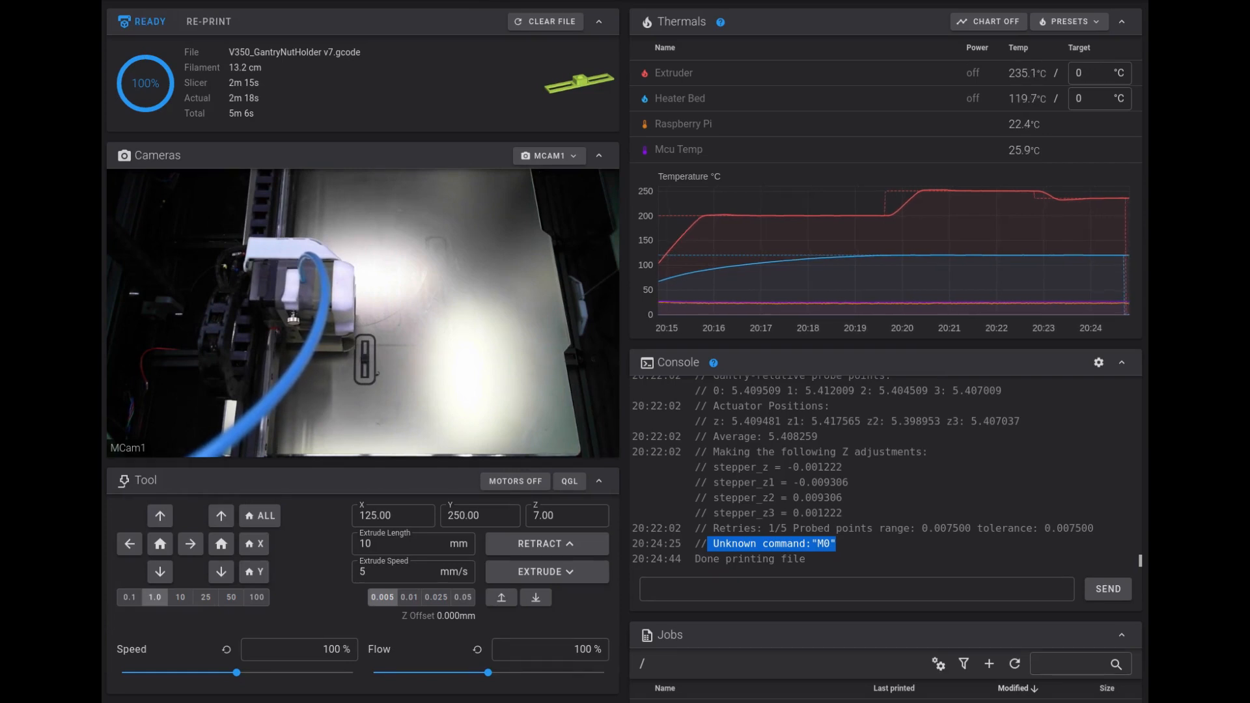
{"action": "left_click", "coordinate": [769, 543]}
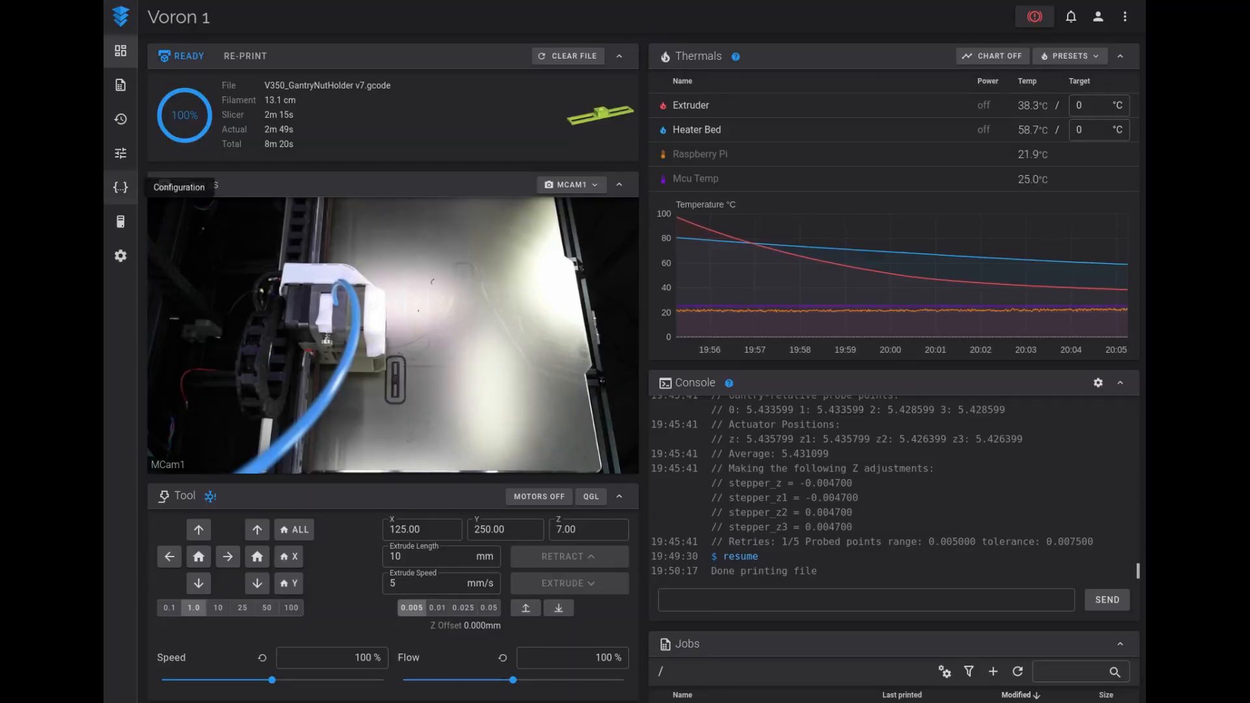
- Open printer.cfg and scroll to the Macros section with [pause_resume] and [gcode_macro M0]
{"action": "left_click", "coordinate": [120, 187]}
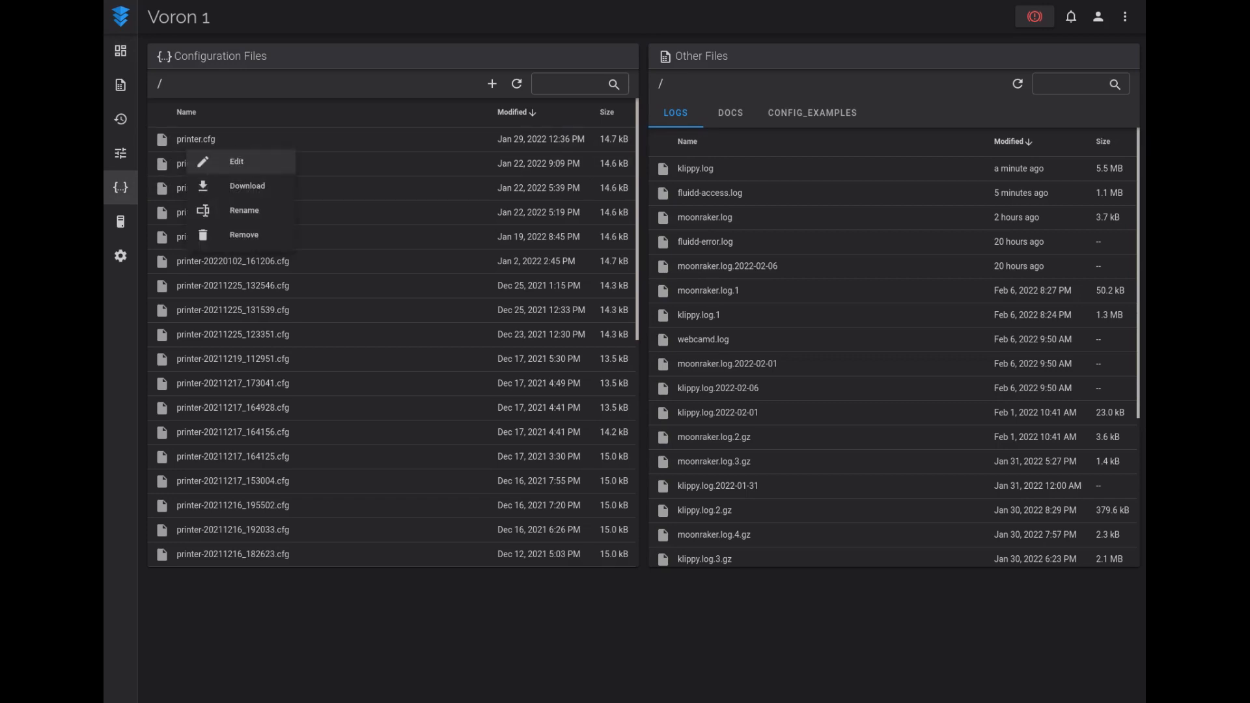
{"action": "left_click", "coordinate": [236, 161]}
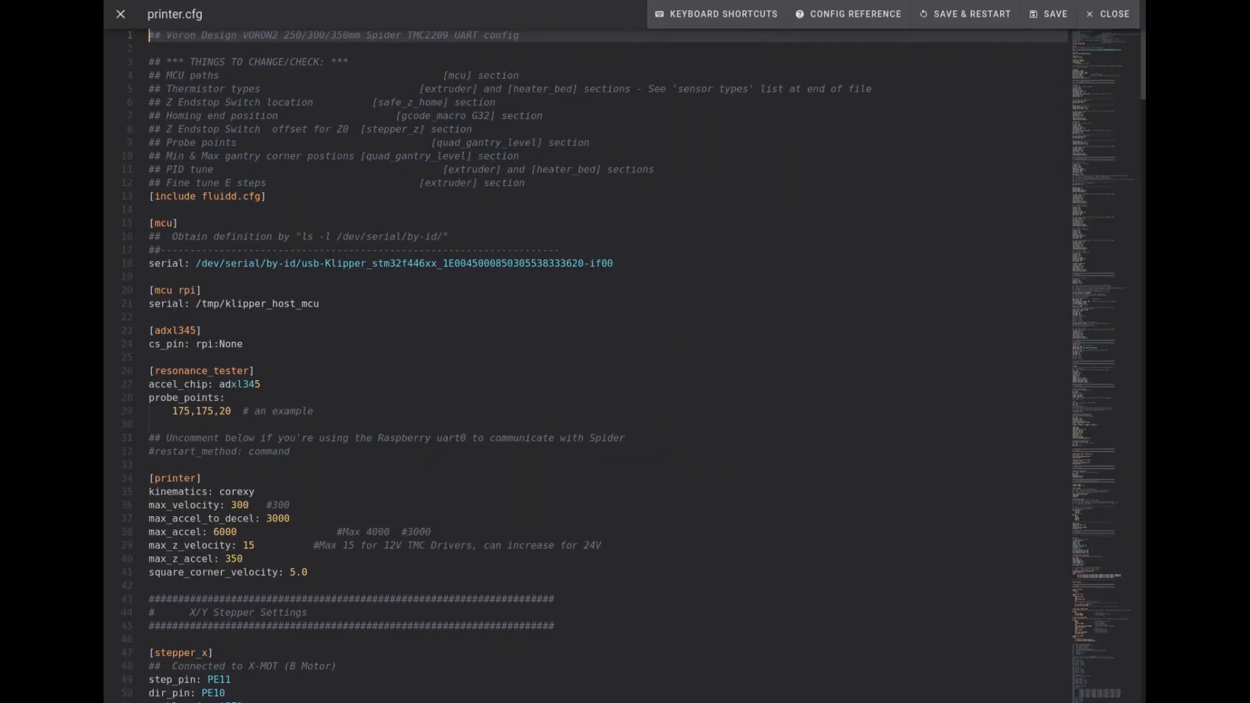
{"action": "scroll", "scroll_direction": "down", "scroll_amount": 3}
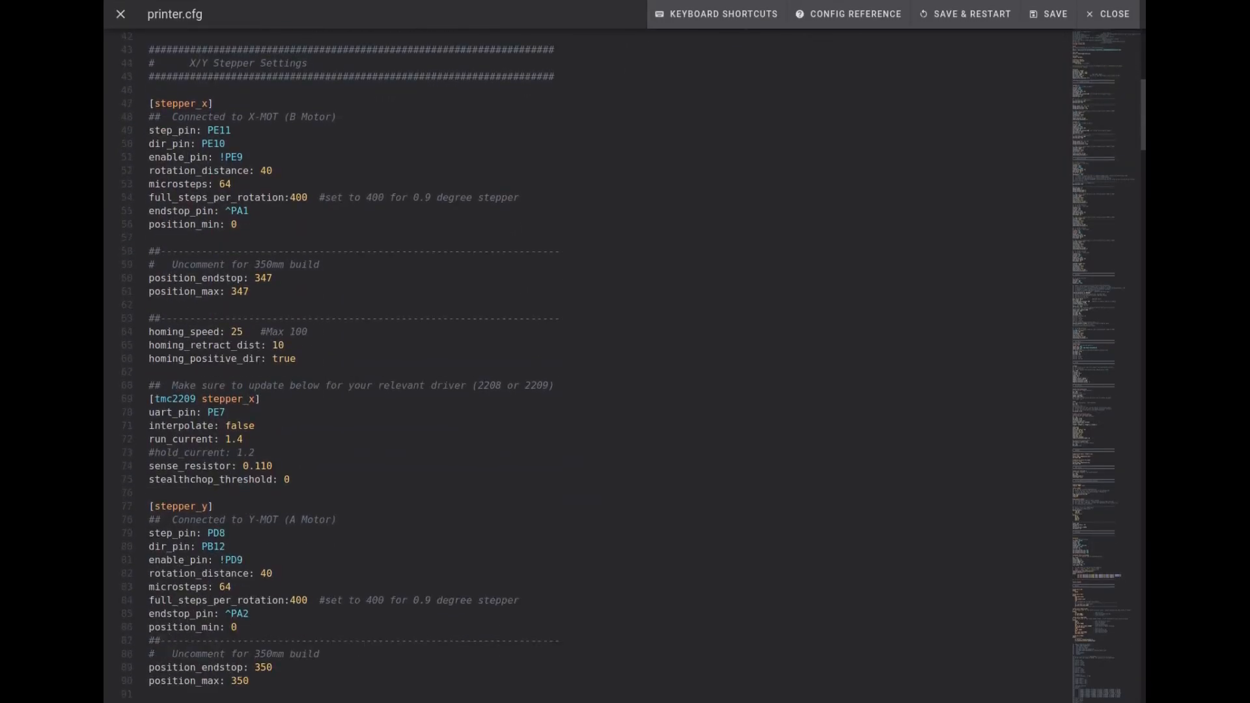
{"action": "scroll", "scroll_direction": "down", "scroll_amount": 3}
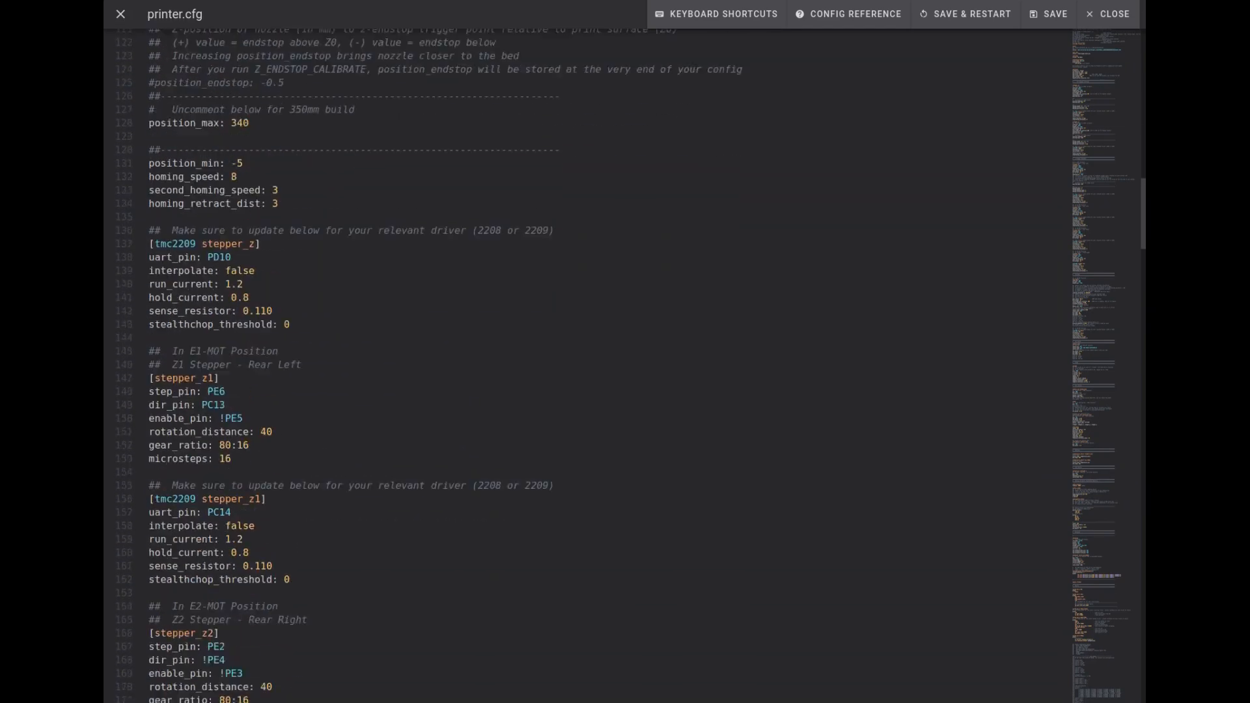
{"action": "scroll", "scroll_direction": "down", "scroll_amount": 3}
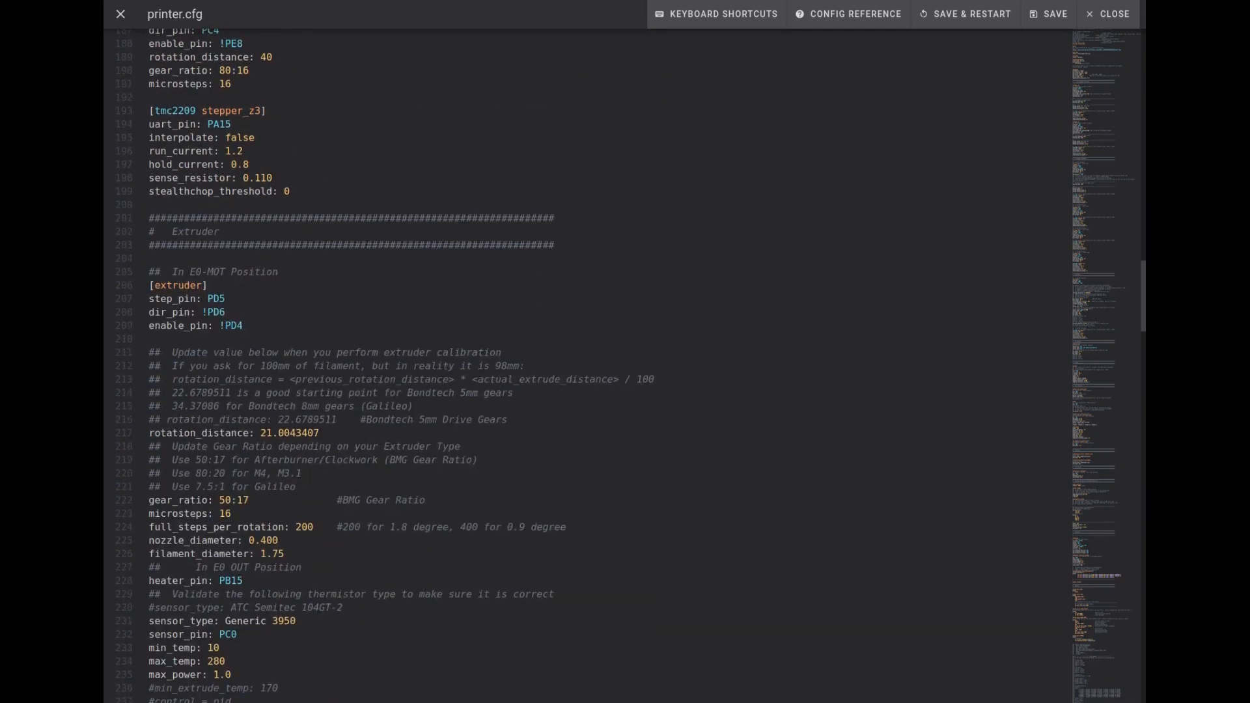
{"action": "scroll", "scroll_direction": "down", "scroll_amount": 3}
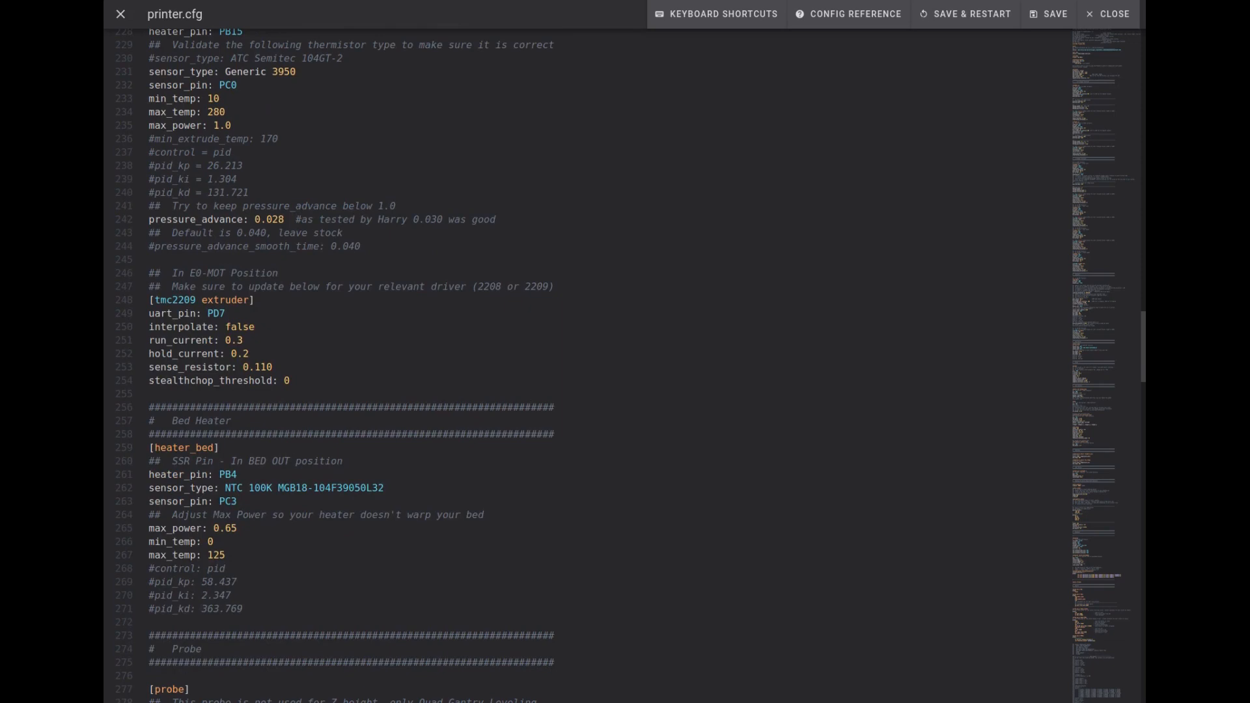
{"action": "scroll", "scroll_direction": "down", "scroll_amount": 3}
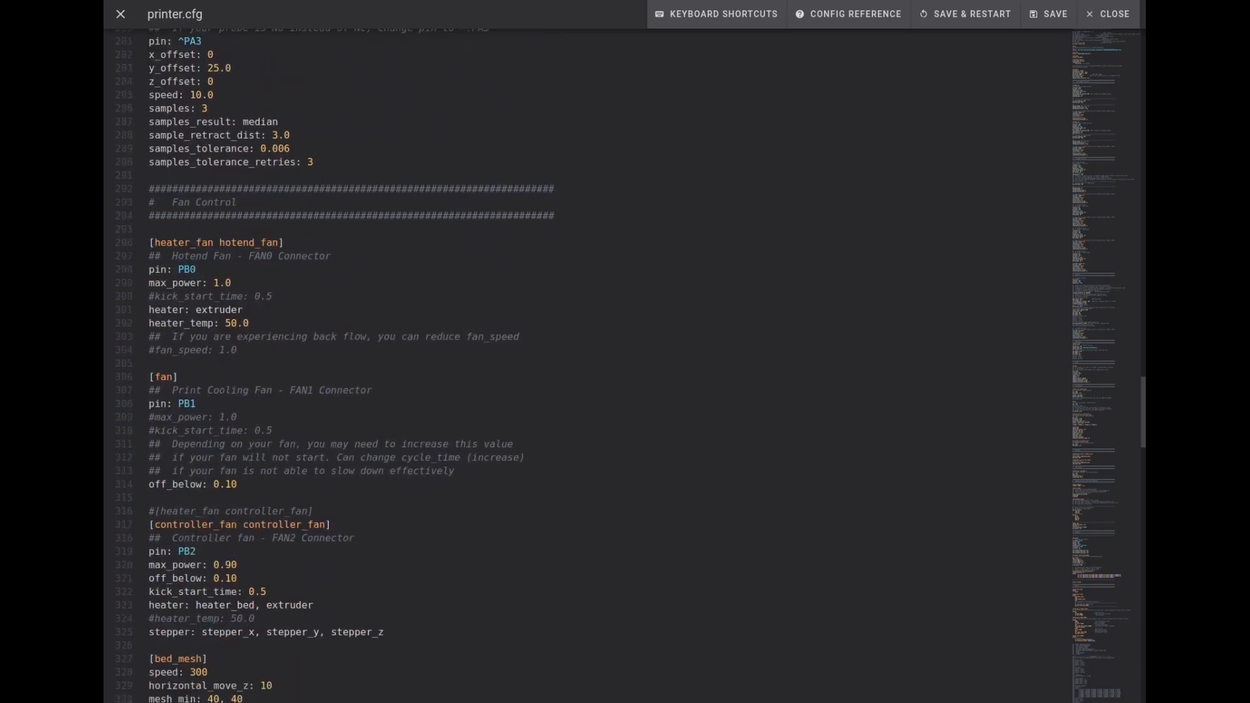
{"action": "scroll", "scroll_direction": "down", "scroll_amount": 3}
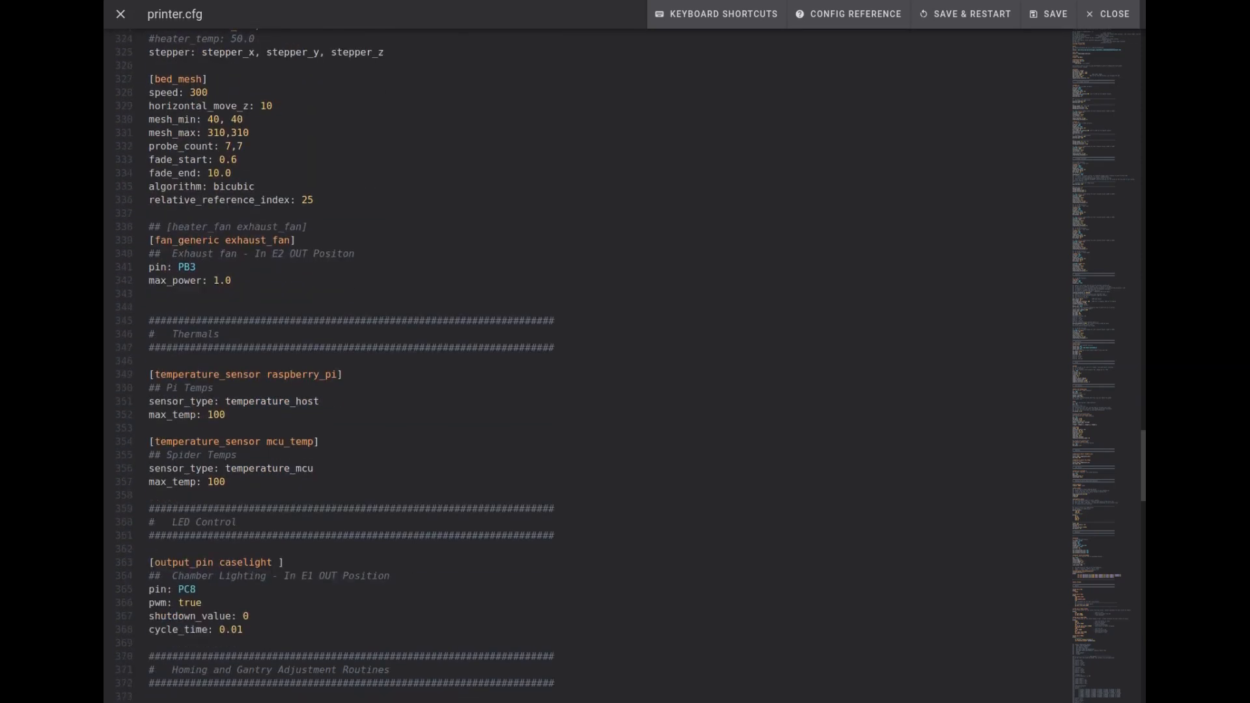
{"action": "scroll", "scroll_direction": "down", "scroll_amount": 3}
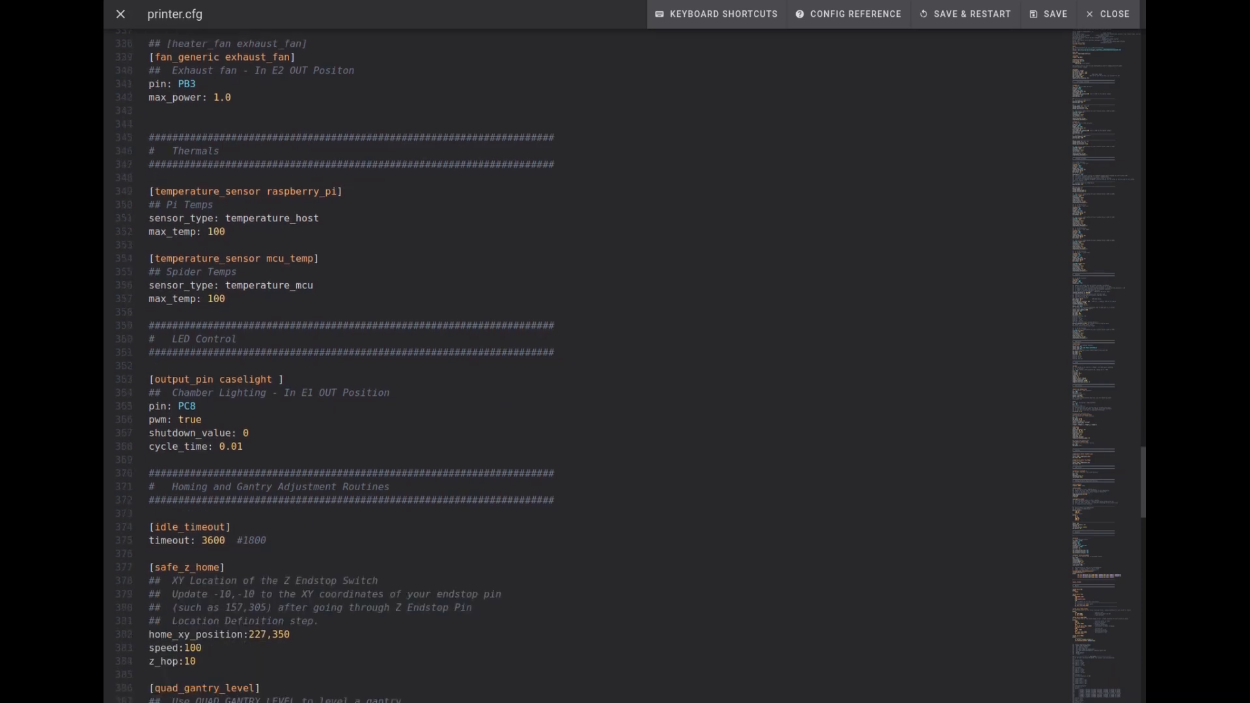
{"action": "scroll", "scroll_direction": "down", "scroll_amount": 3}
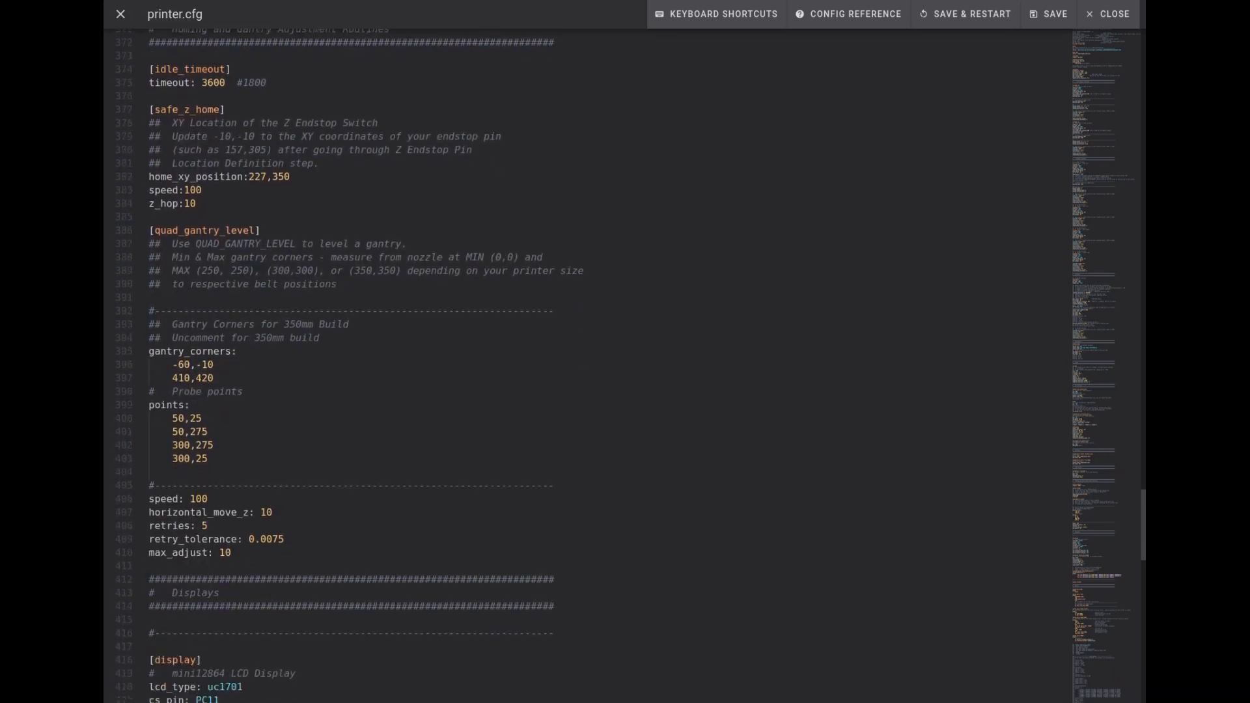
{"action": "scroll", "scroll_direction": "down", "scroll_amount": 3}
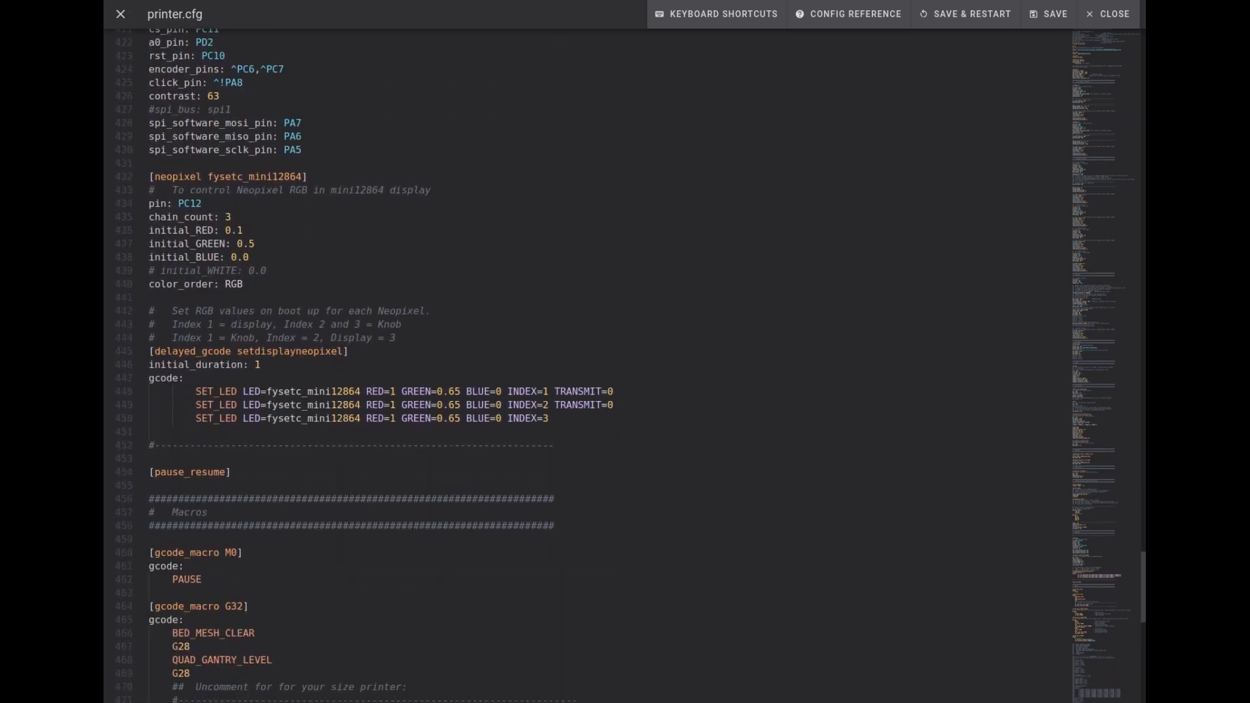
{"action": "scroll", "scroll_direction": "down", "scroll_amount": 3}
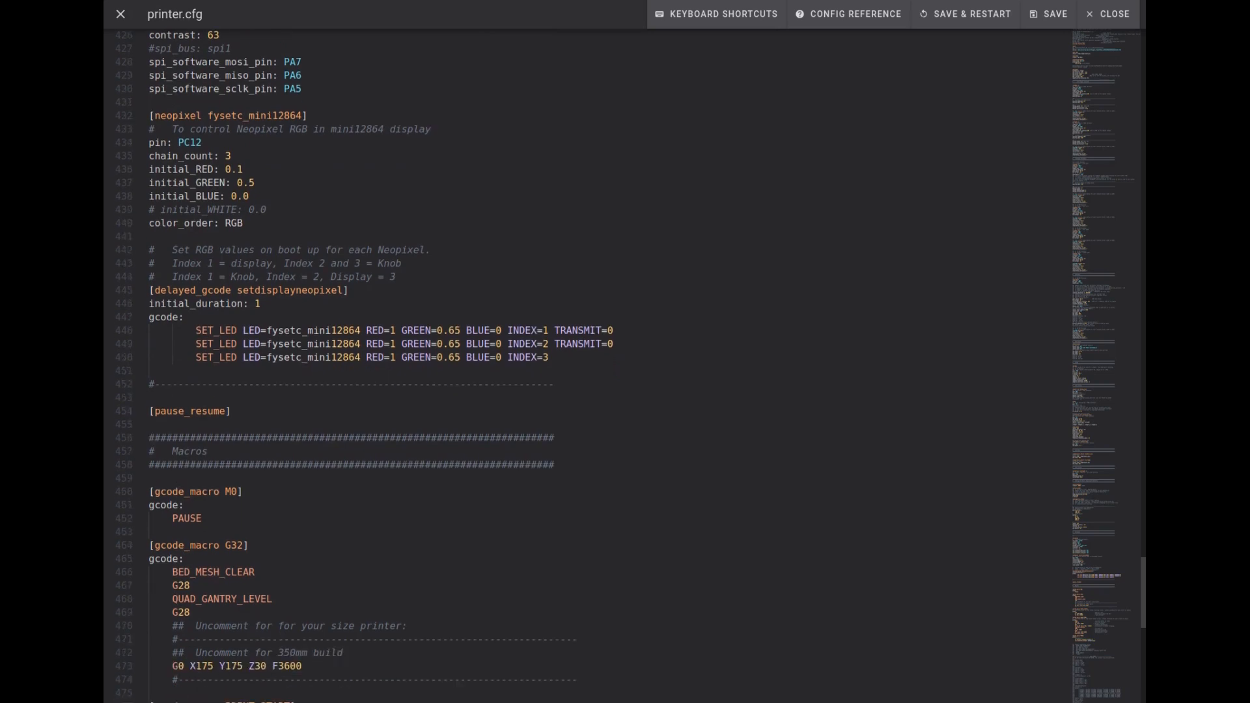
{"action": "scroll", "scroll_direction": "down", "scroll_amount": 3}
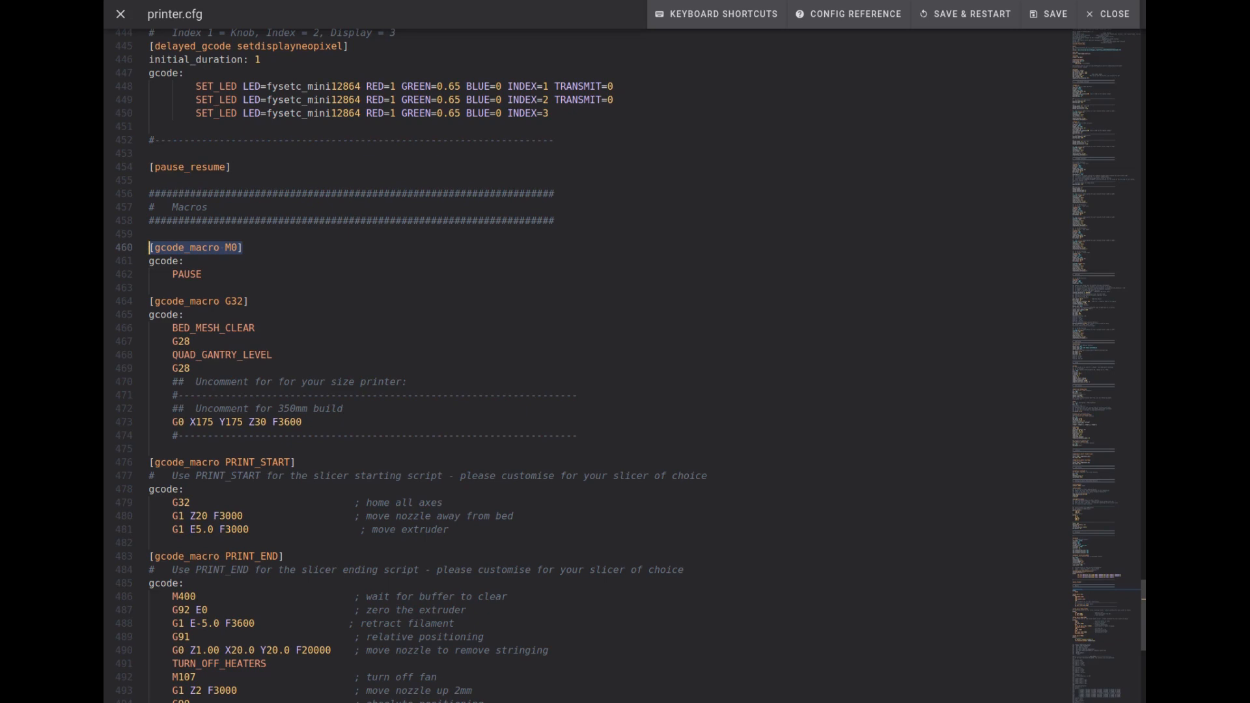
- Point out the M0 macro's PAUSE lines, then close the printer.cfg editor
{"action": "left_click", "coordinate": [164, 260]}
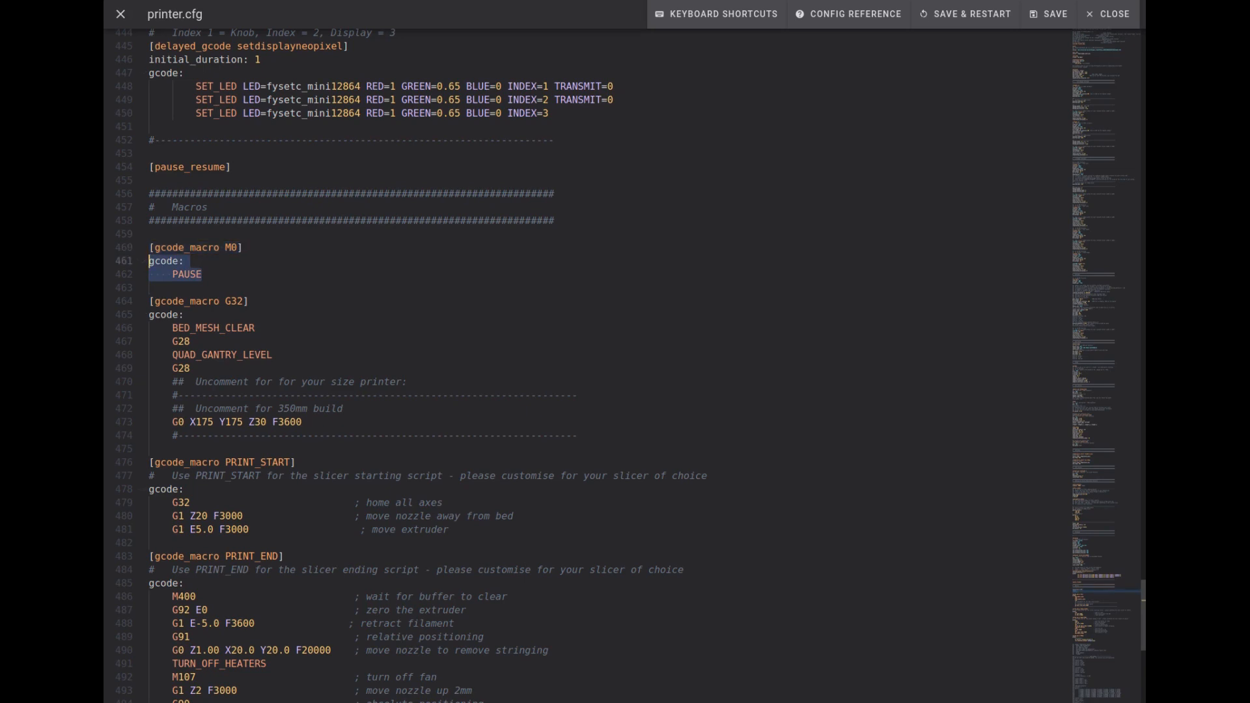
{"action": "left_click", "coordinate": [202, 274]}
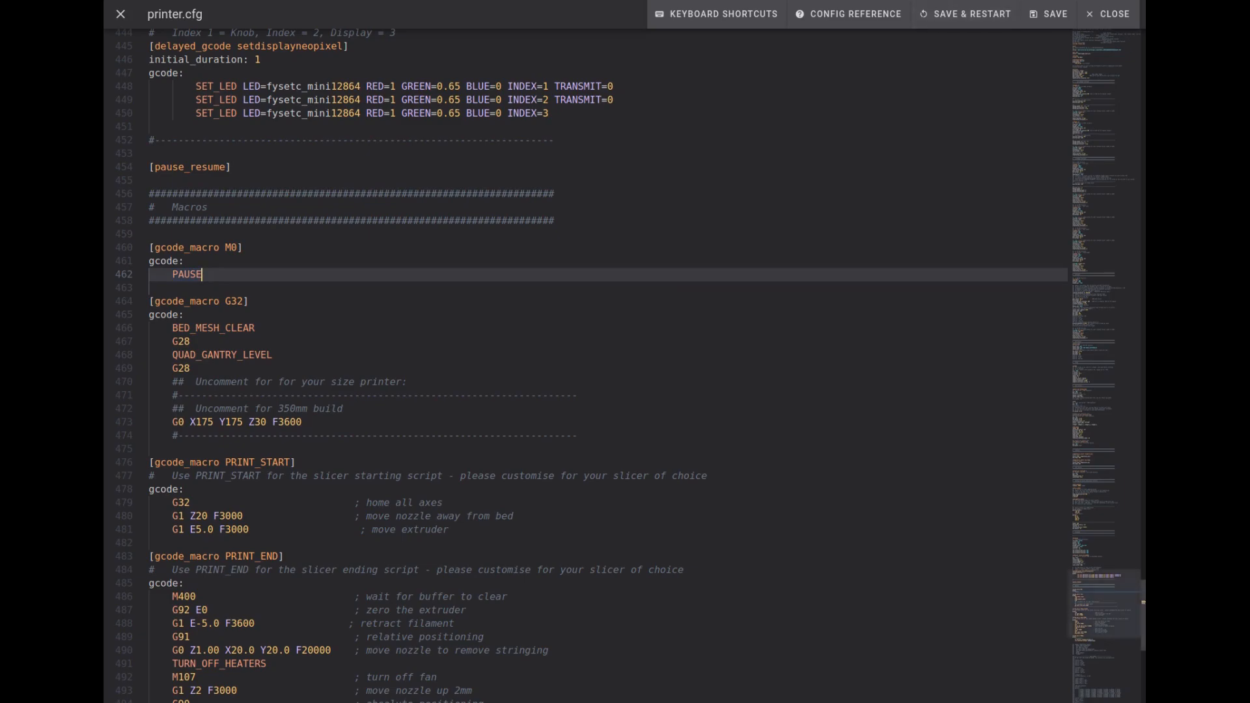
{"action": "left_click", "coordinate": [1112, 14]}
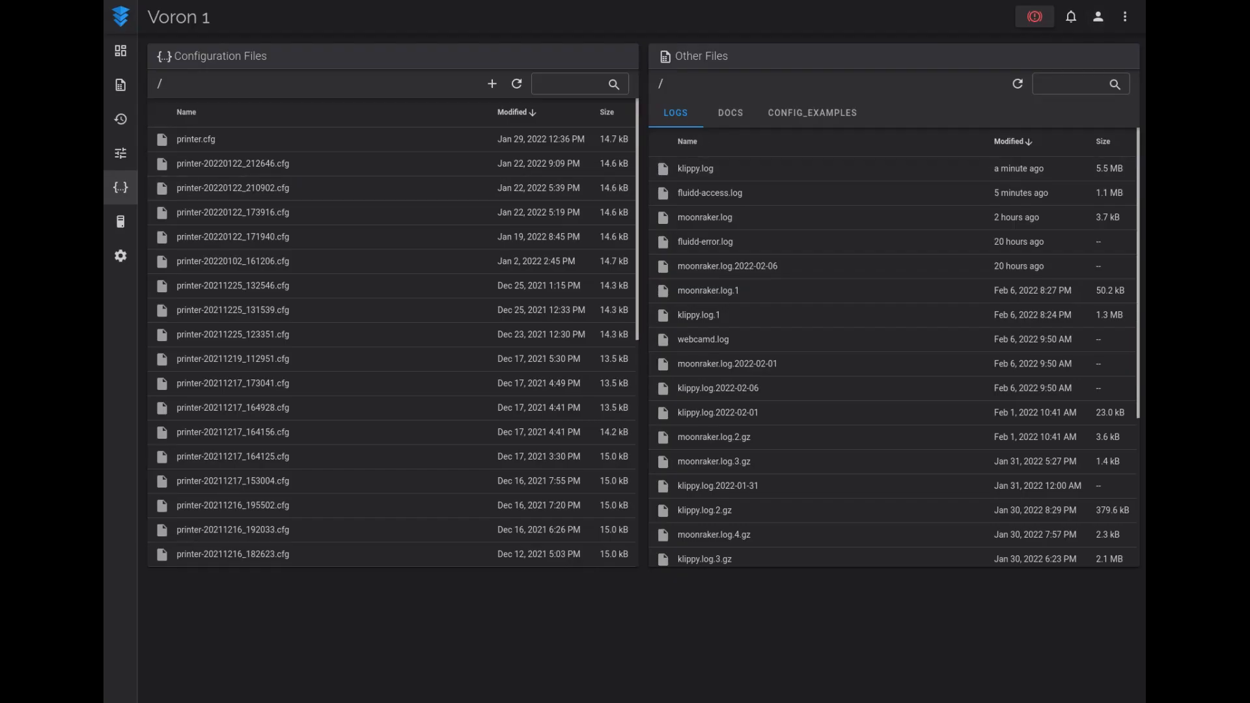
{"action": "left_click", "coordinate": [121, 50]}
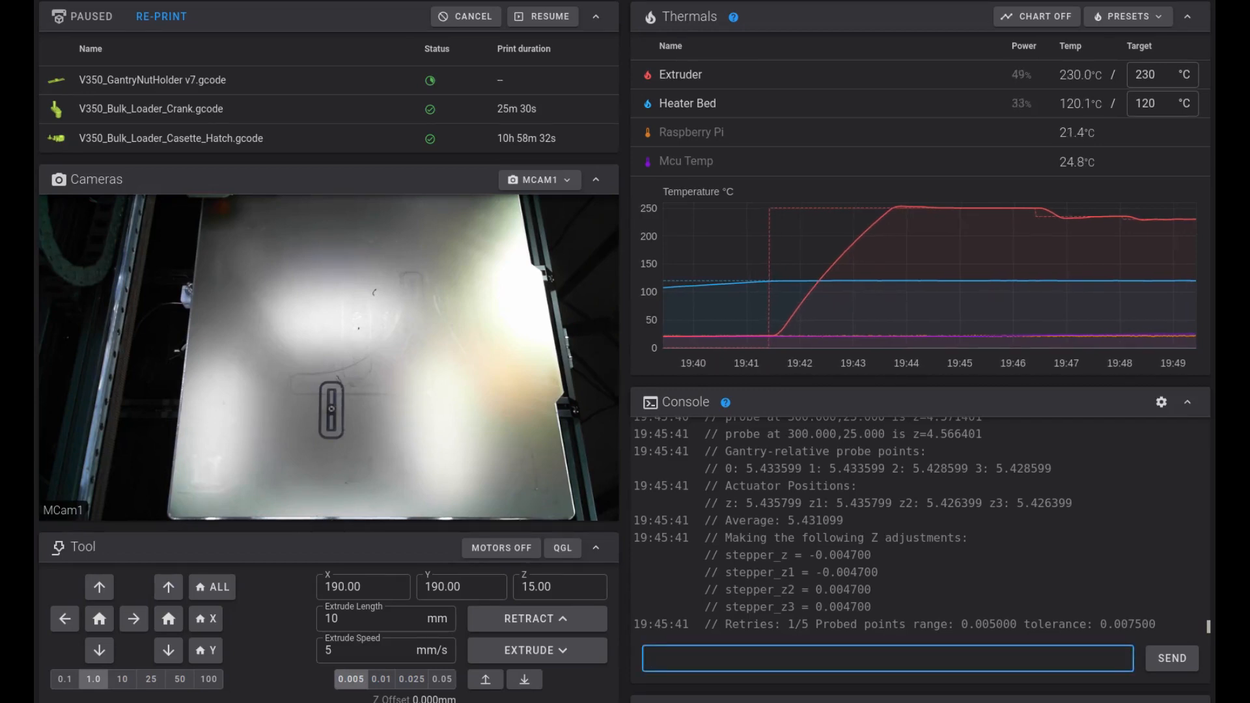
- Send RESUME to continue the paused GantryNutHolder print
{"action": "type", "text": "resume"}
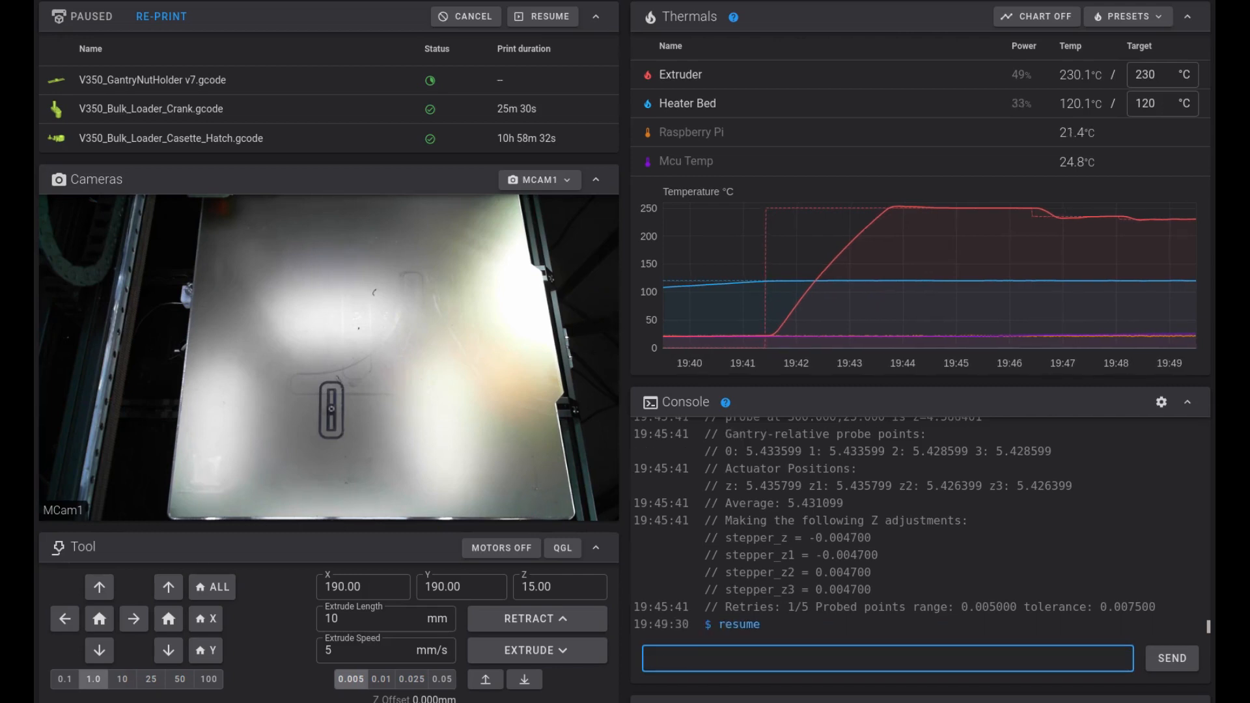
{"action": "left_click", "coordinate": [548, 16]}
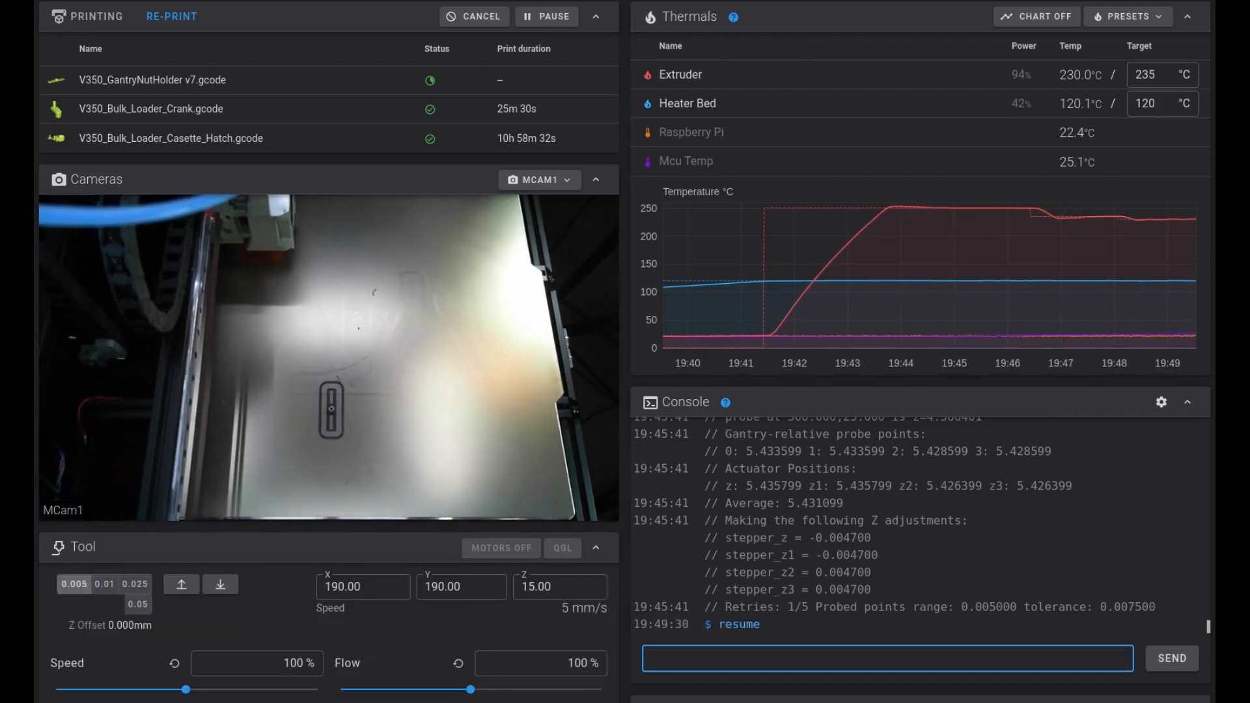